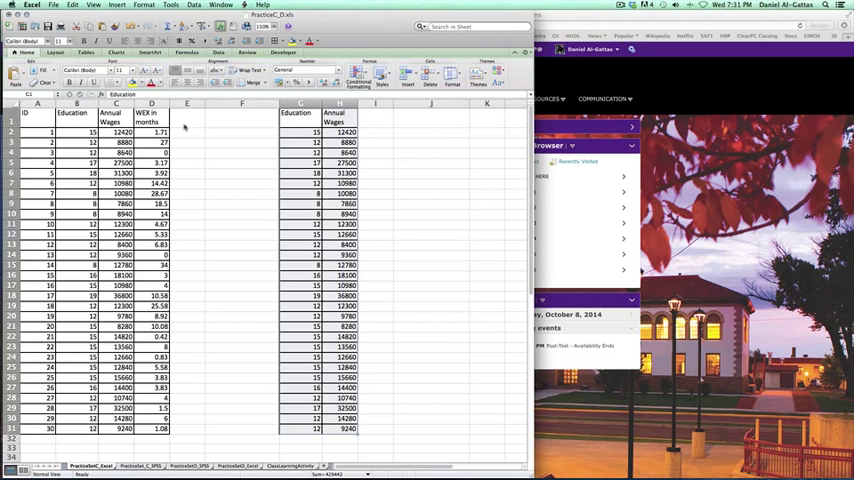
Move from the Education and Annual Wages selection G1:H31 to StatPlus:mac
key(cmd+tab)
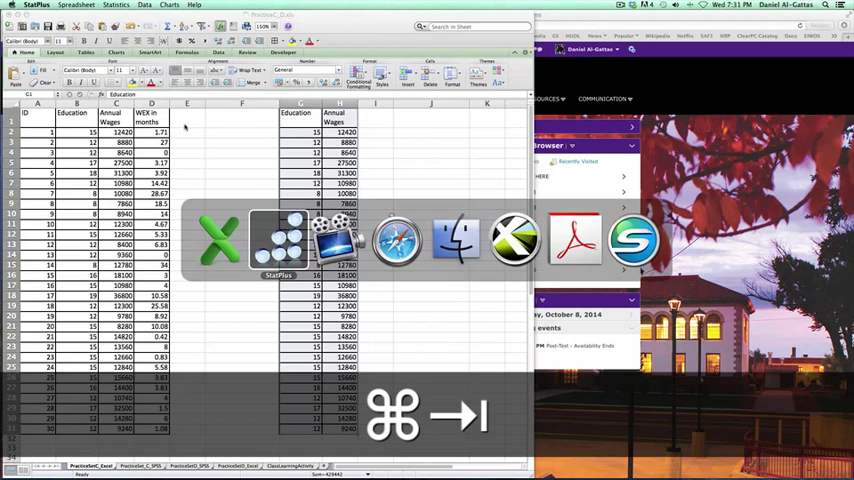
click(37, 5)
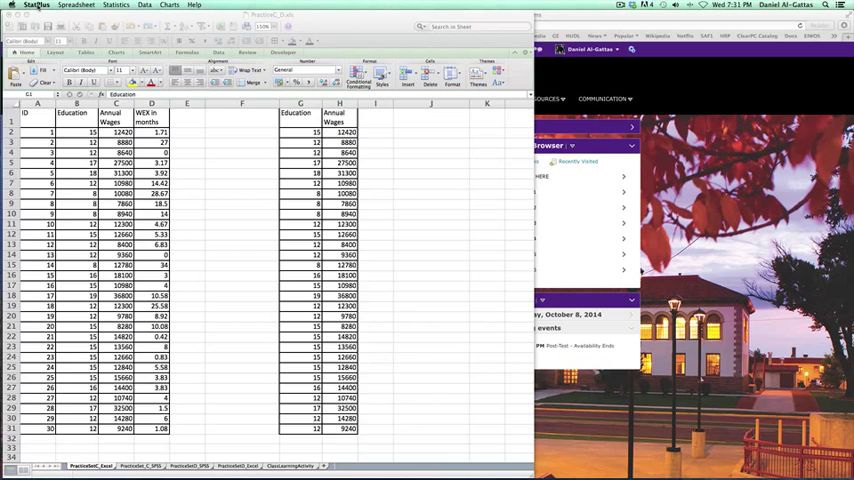
key(cmd+tab)
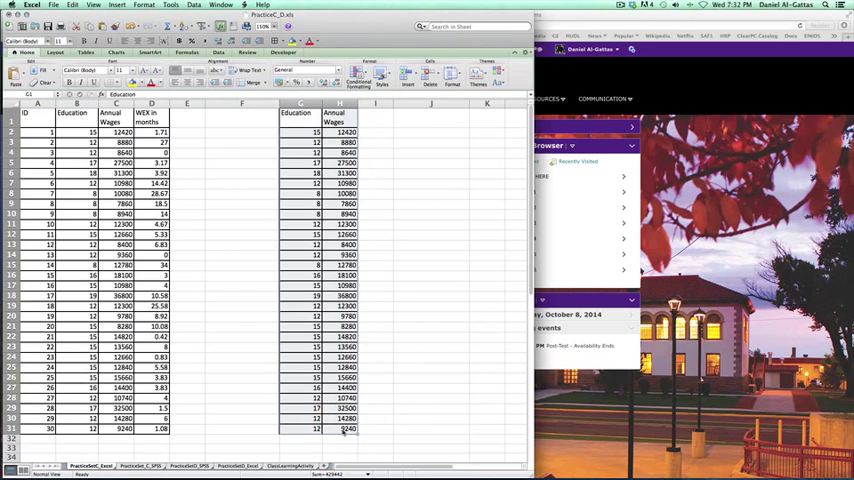
key(cmd+tab)
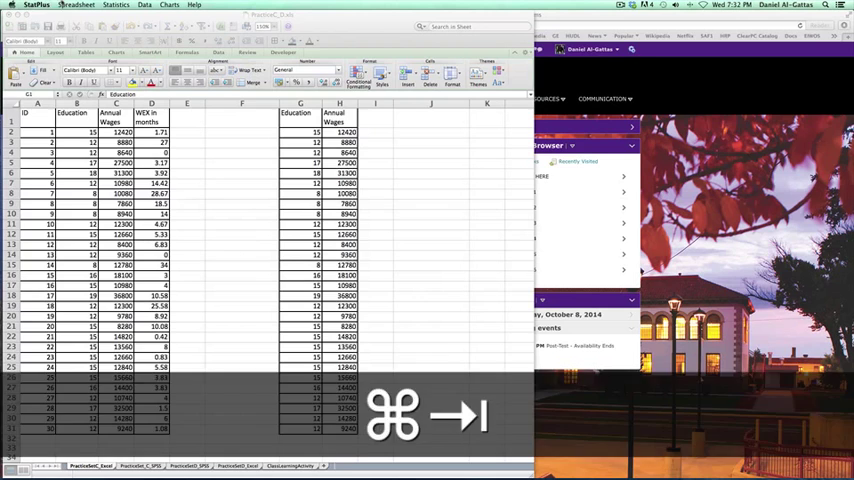
Open Statistics > Basic Statistics and Tables > Descriptive Statistics
click(36, 5)
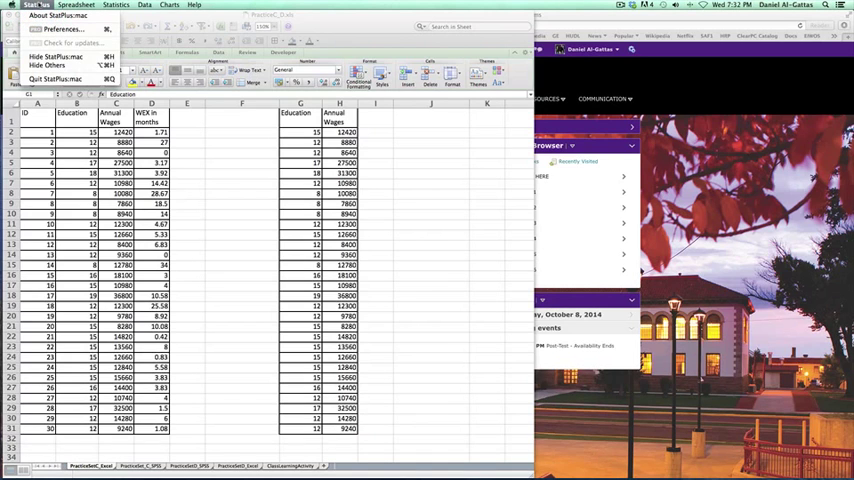
click(116, 5)
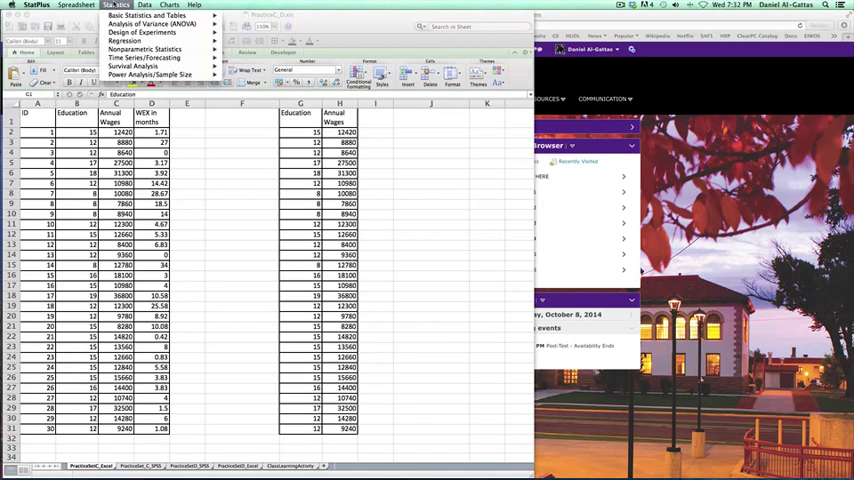
click(135, 17)
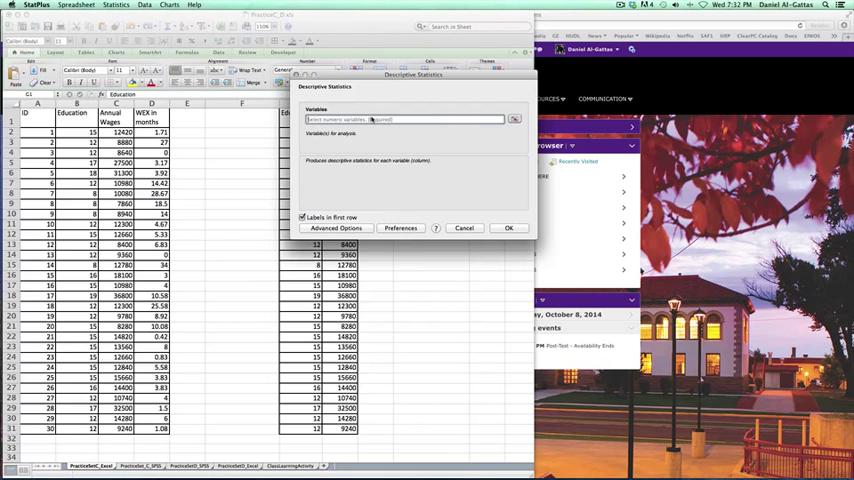
Run descriptive statistics on $G$1:$H$31 with labels in the first row
key(cmd+tab)
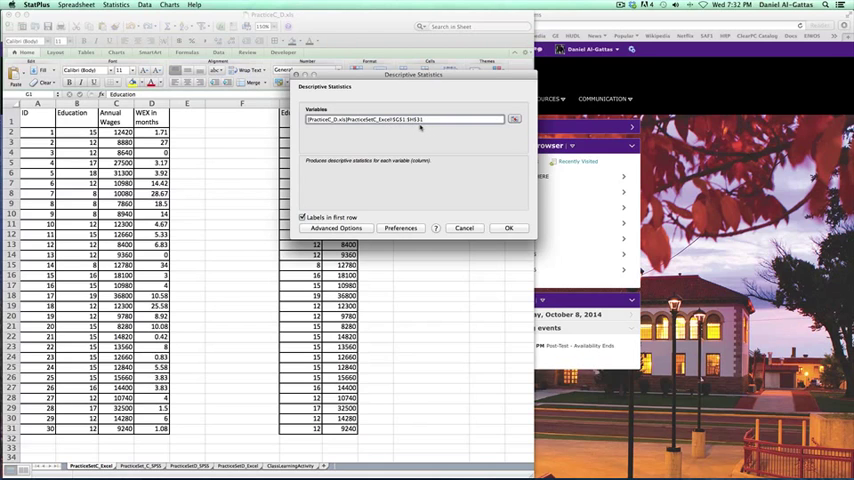
click(509, 228)
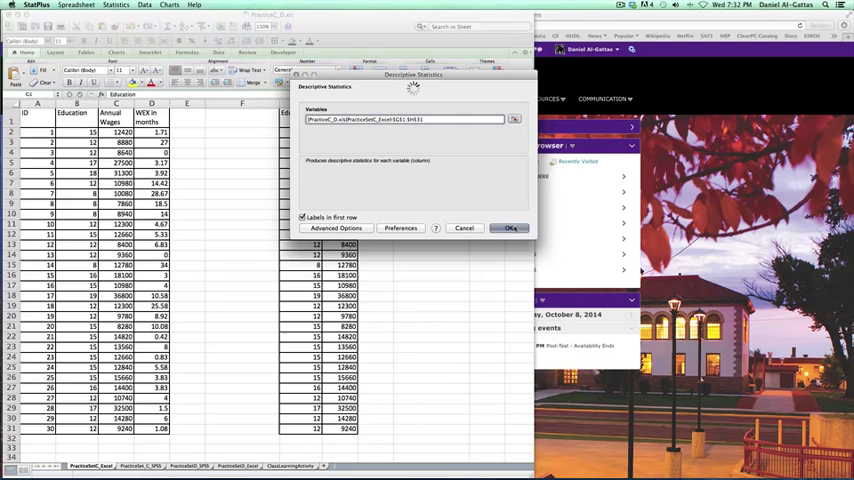
click(510, 228)
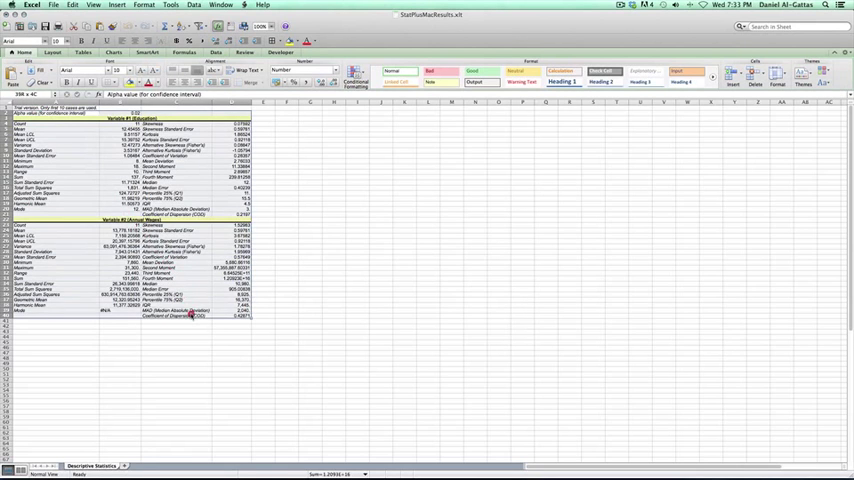
Copy the StatPlusMacResults output table and return to PracticeC_D.xls
key(cmd+c)
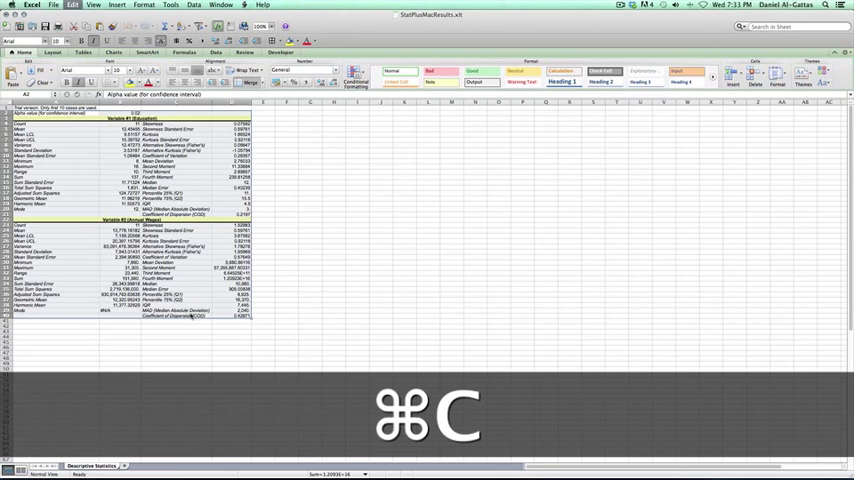
key(cmd+c)
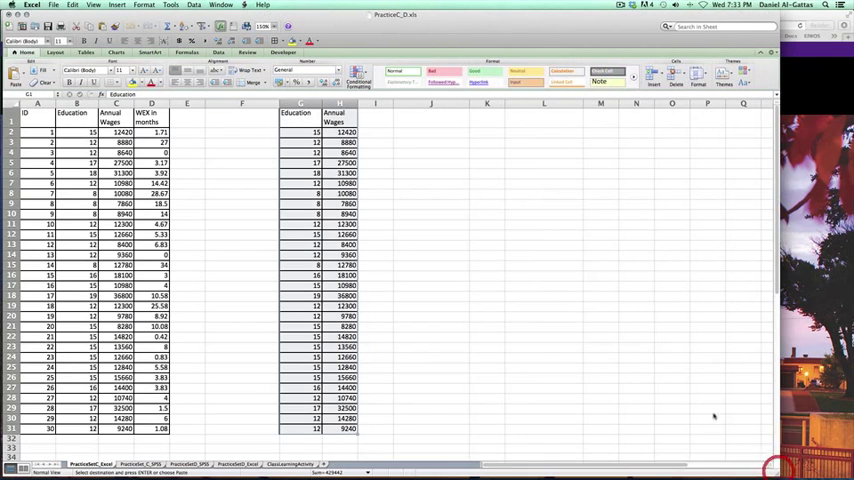
Paste the descriptive statistics into column I beside the data columns
key(cmd+v)
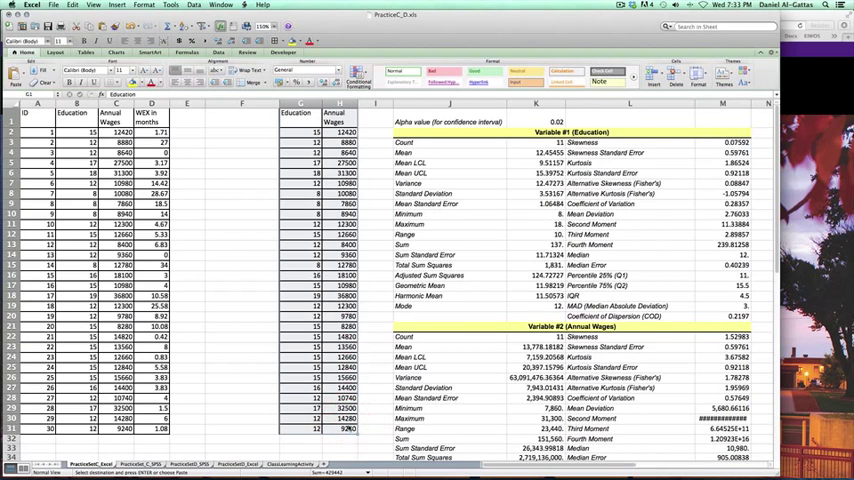
scroll(down, 3)
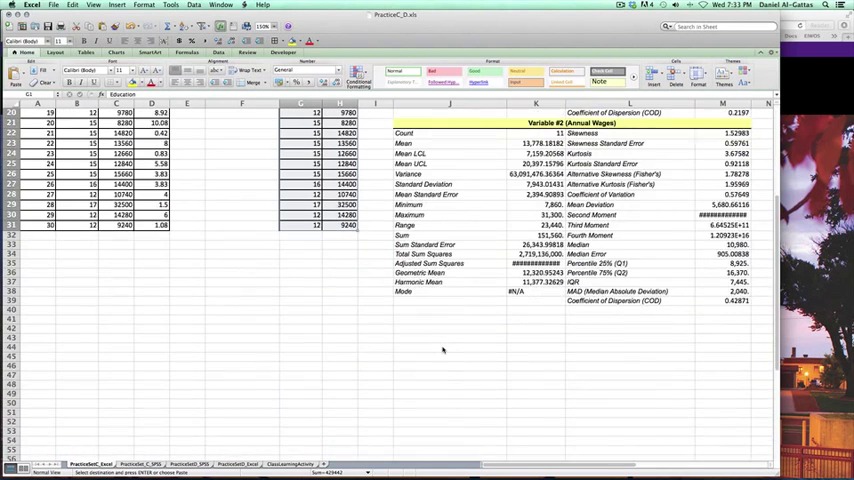
key(cmd+tab)
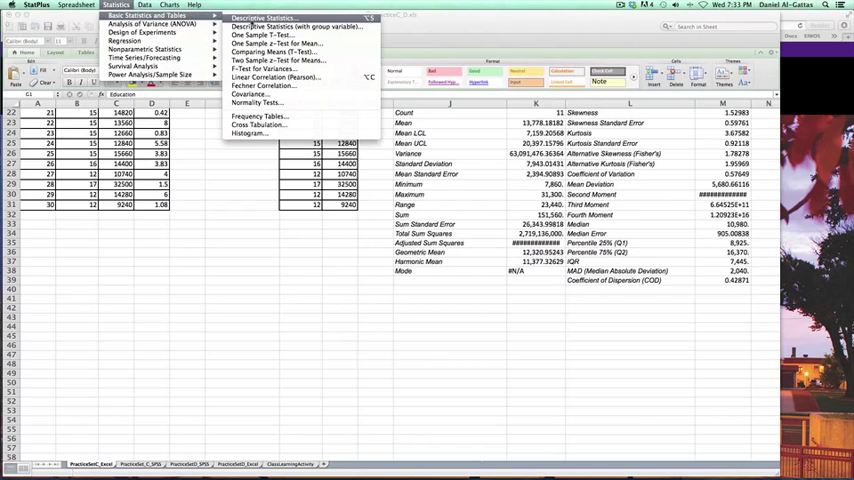
mouse_move(275, 77)
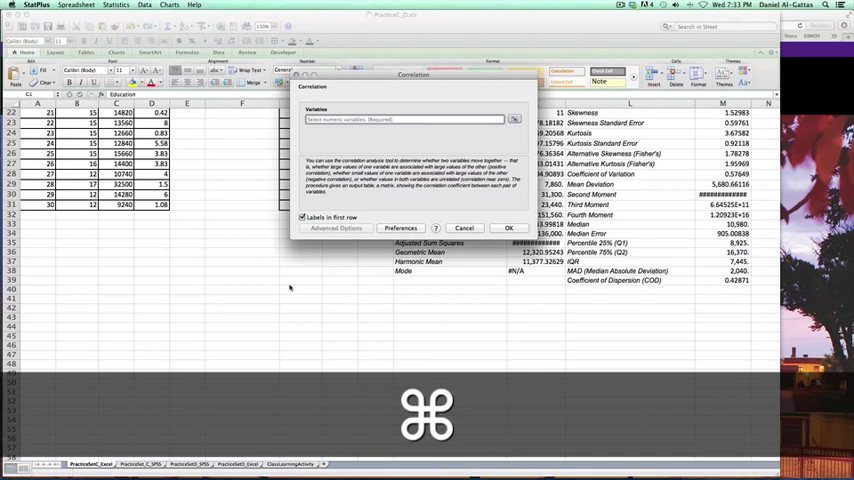
Run Linear Correlation (Pearson) on $G$1:$H$31 and copy the coefficients matrix
click(464, 228)
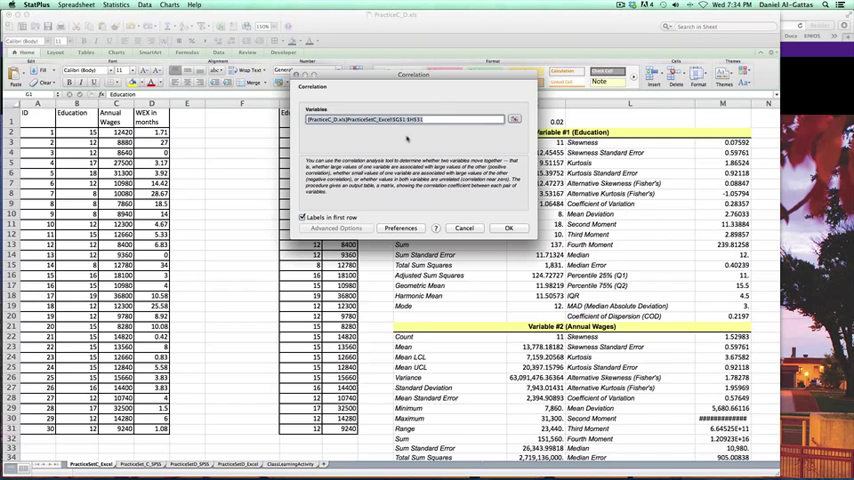
click(508, 228)
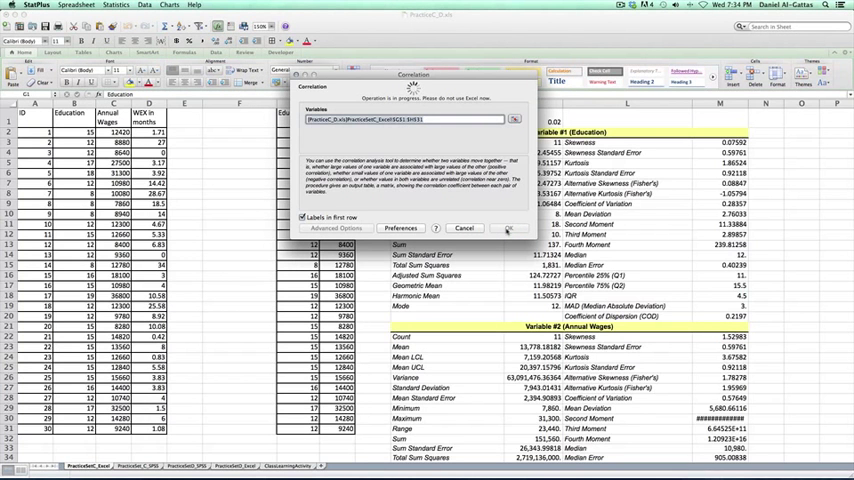
click(508, 228)
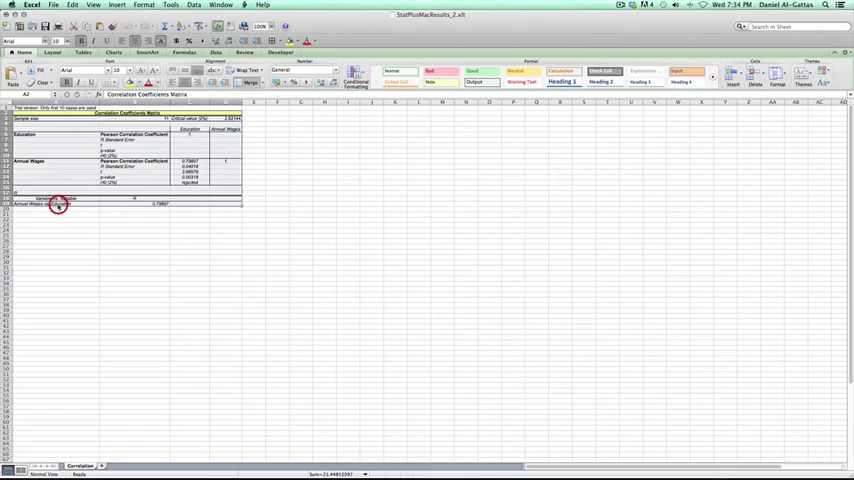
key(cmd+c)
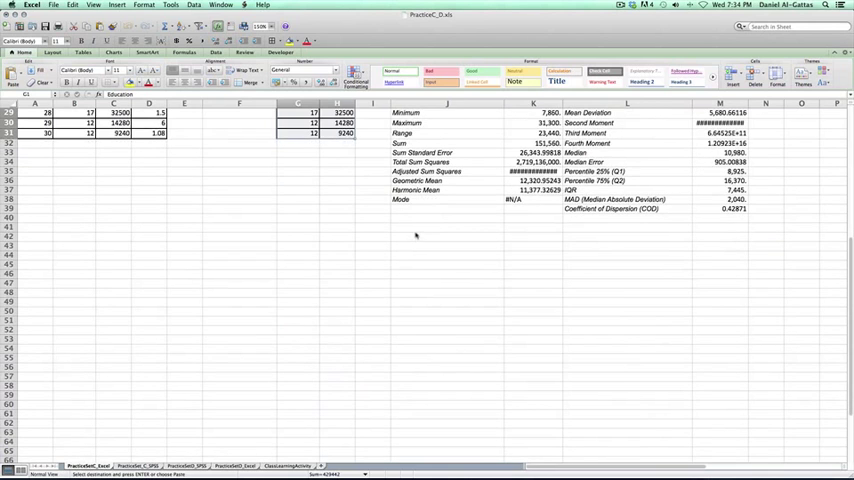
Paste the Pearson correlation matrix around J42, below the descriptive statistics
key(cmd+v)
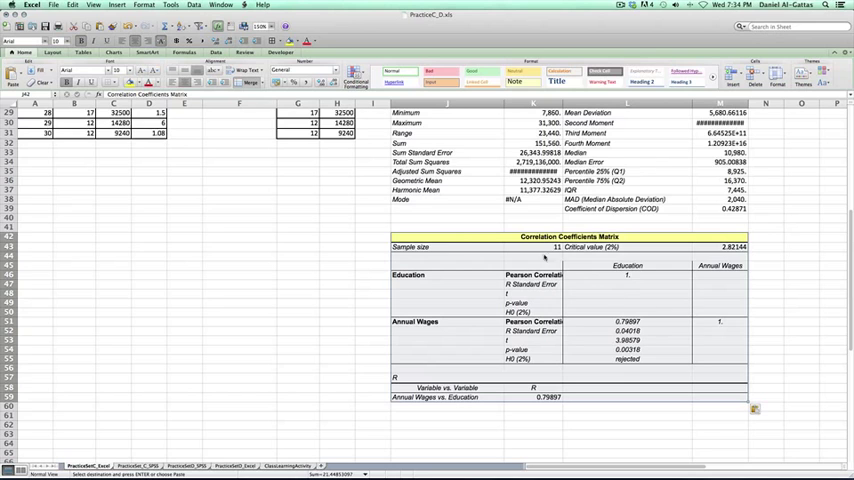
mouse_move(363, 247)
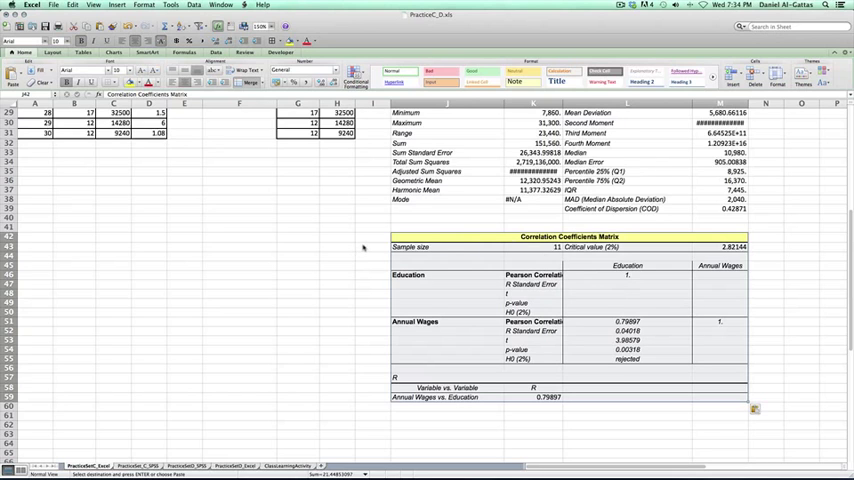